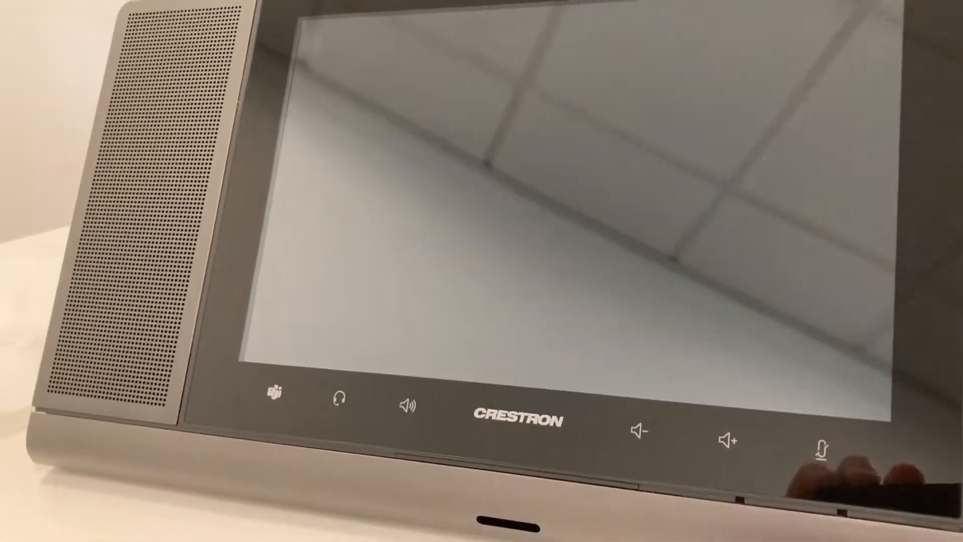
Step: Confirm Factory Reset in the recovery menu so the 'Factory Reset, Please Wait' progress screen appears
left_click(817, 449)
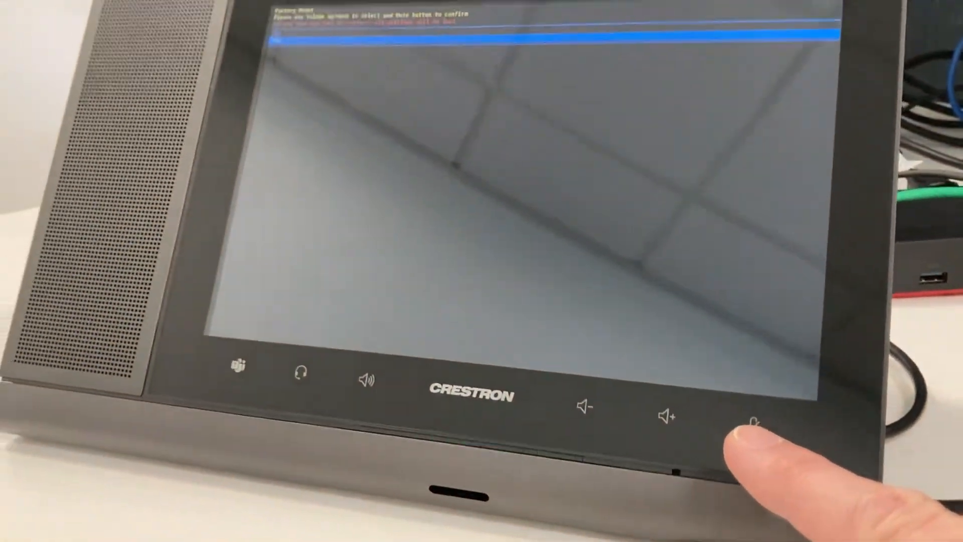
left_click(752, 424)
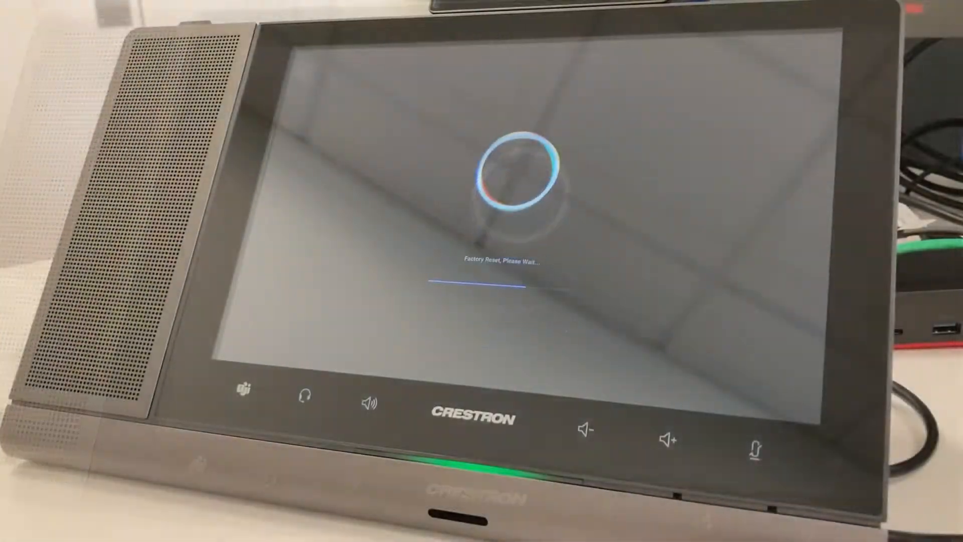